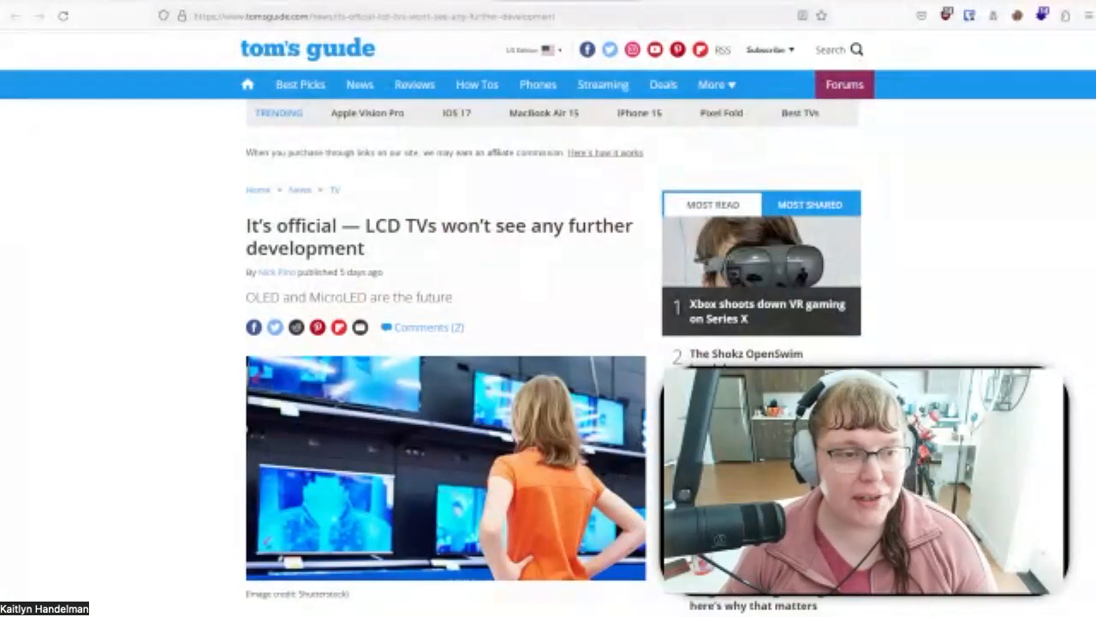
{"action": "mouse_move", "coordinate": [463, 288]}
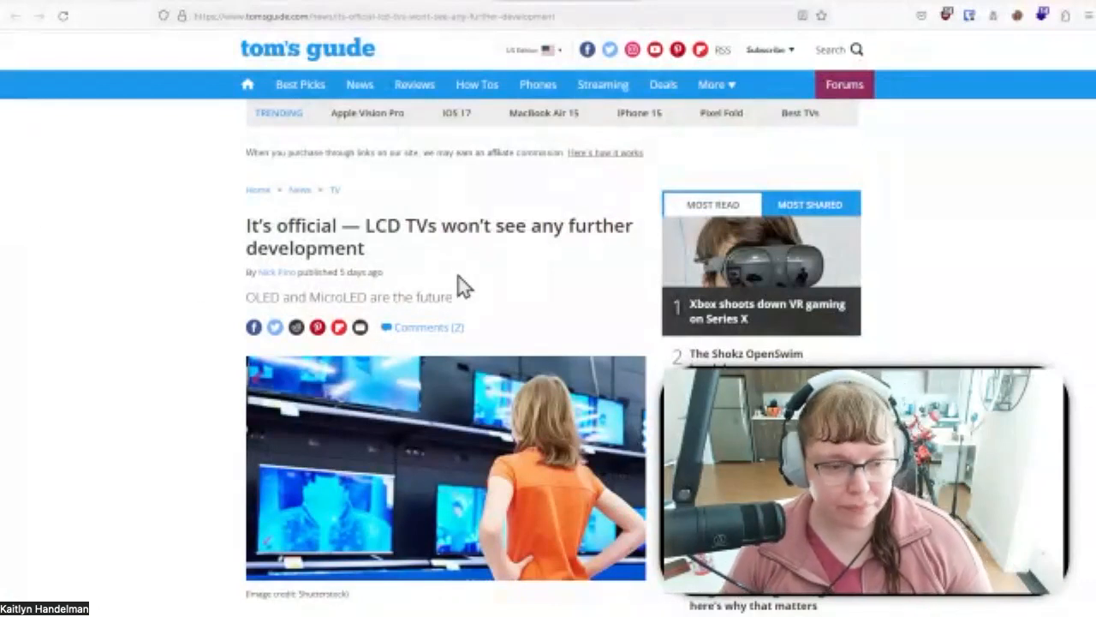
{"action": "scroll", "scroll_direction": "down", "scroll_amount": 3}
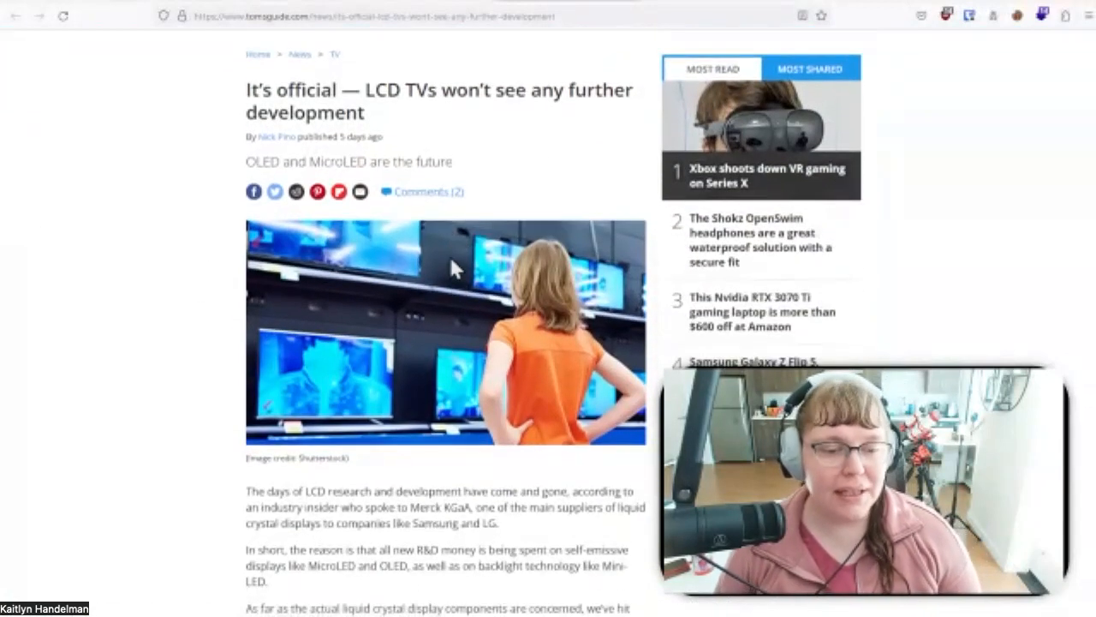
{"action": "mouse_move", "coordinate": [462, 238]}
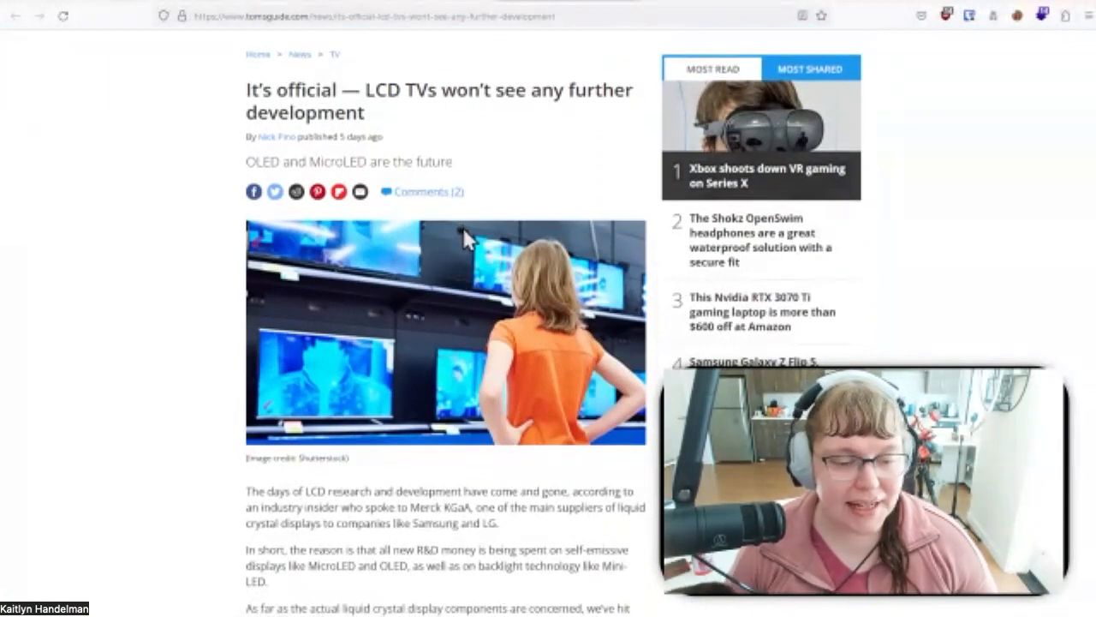
{"action": "mouse_move", "coordinate": [473, 240]}
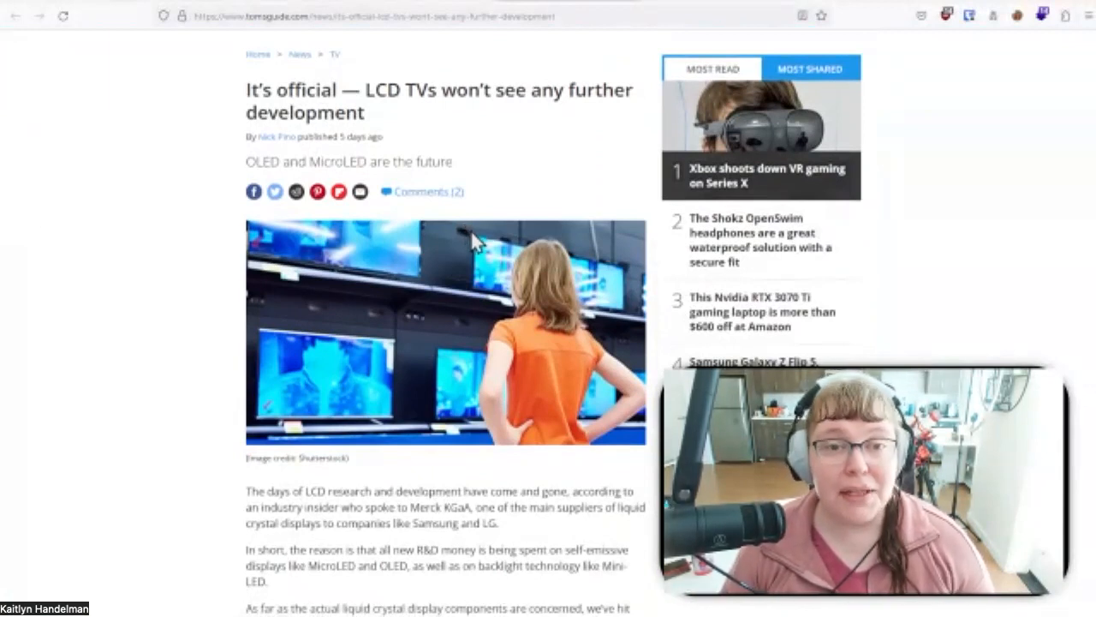
{"action": "scroll", "scroll_direction": "down", "scroll_amount": 3}
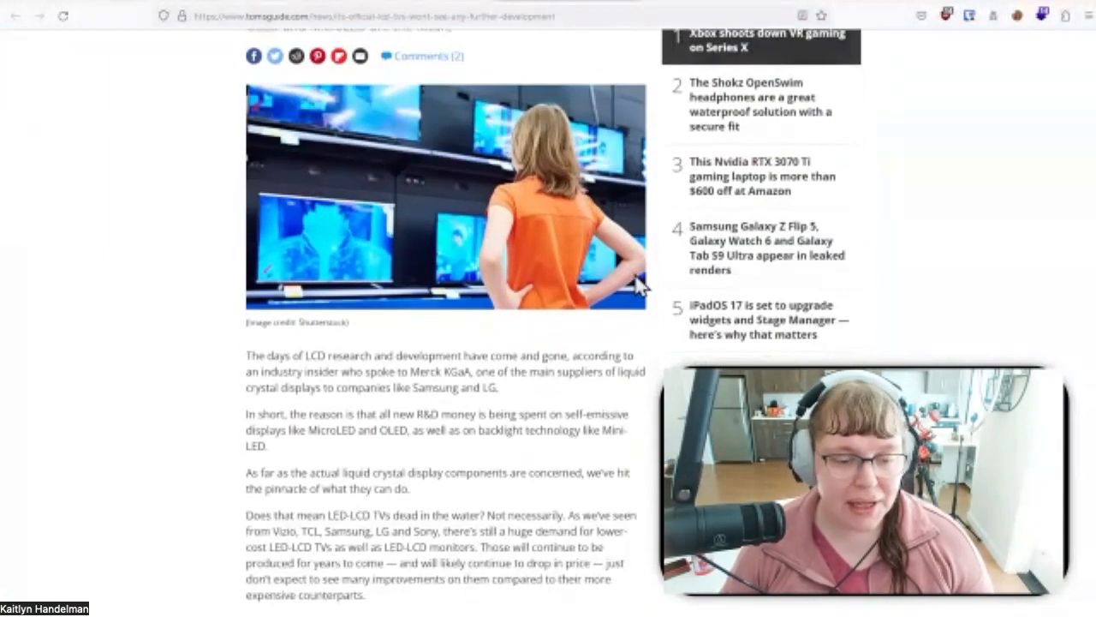
{"action": "scroll", "scroll_direction": "down", "scroll_amount": 3}
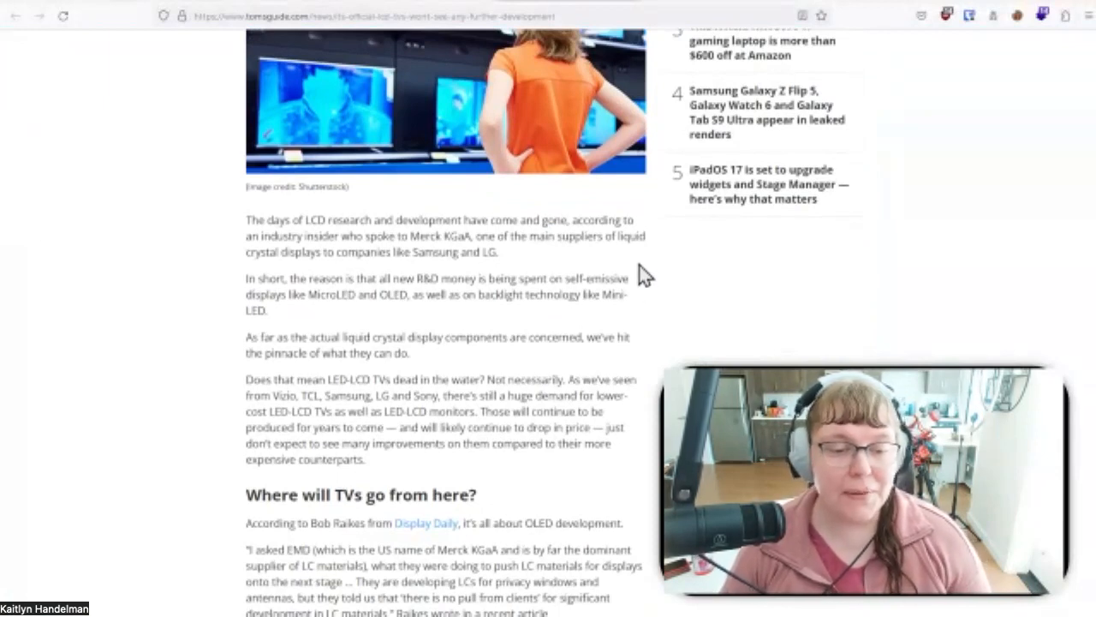
{"action": "mouse_move", "coordinate": [644, 271]}
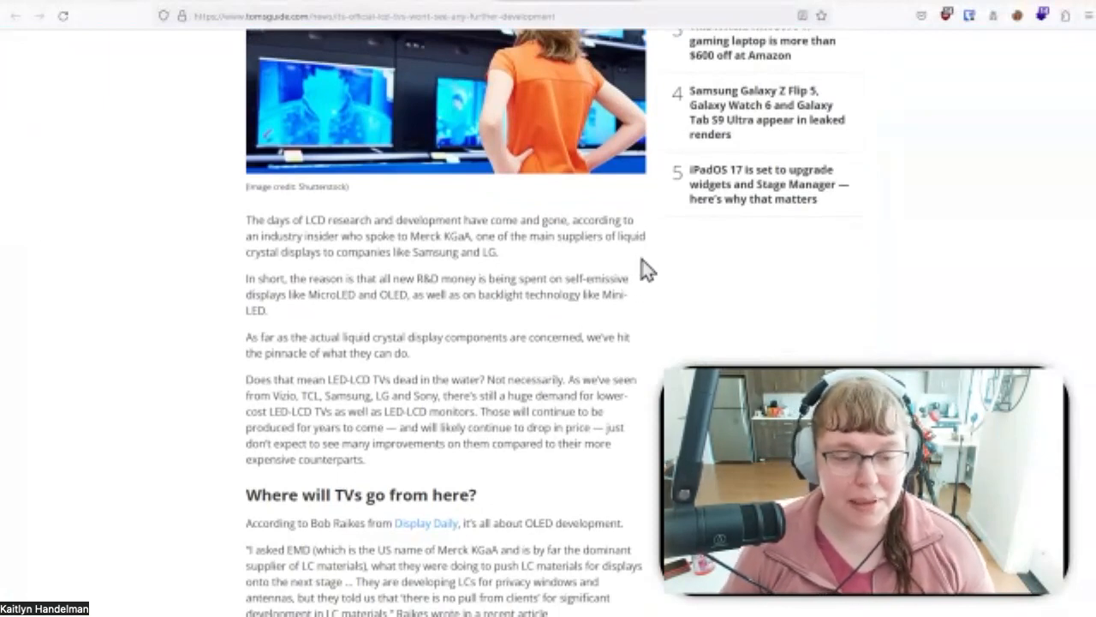
{"action": "mouse_move", "coordinate": [651, 291]}
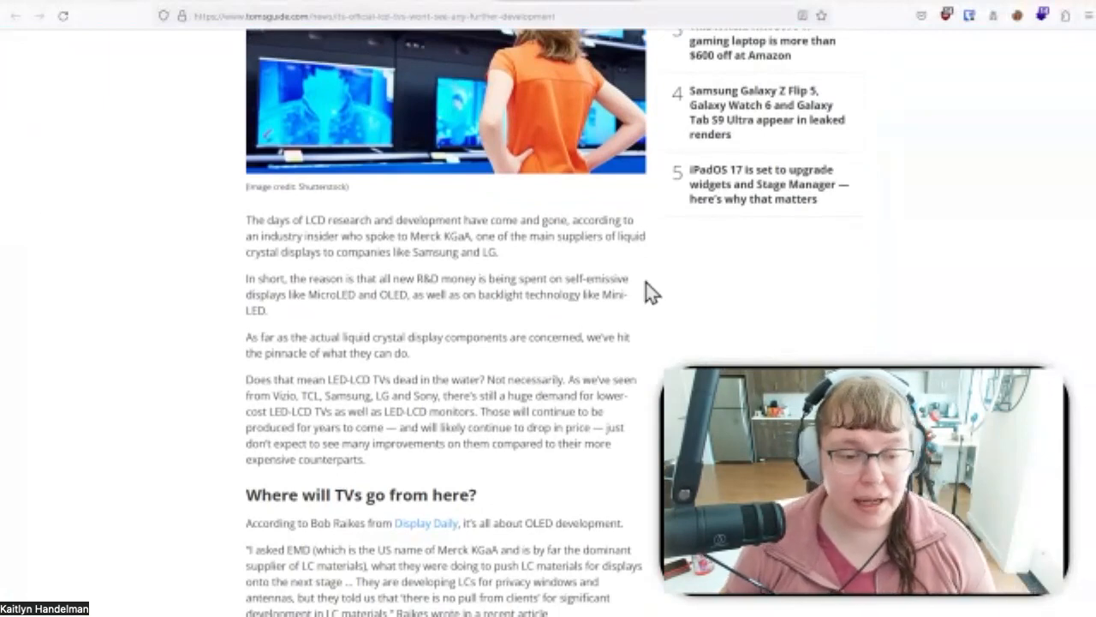
{"action": "scroll", "scroll_direction": "down", "scroll_amount": 3}
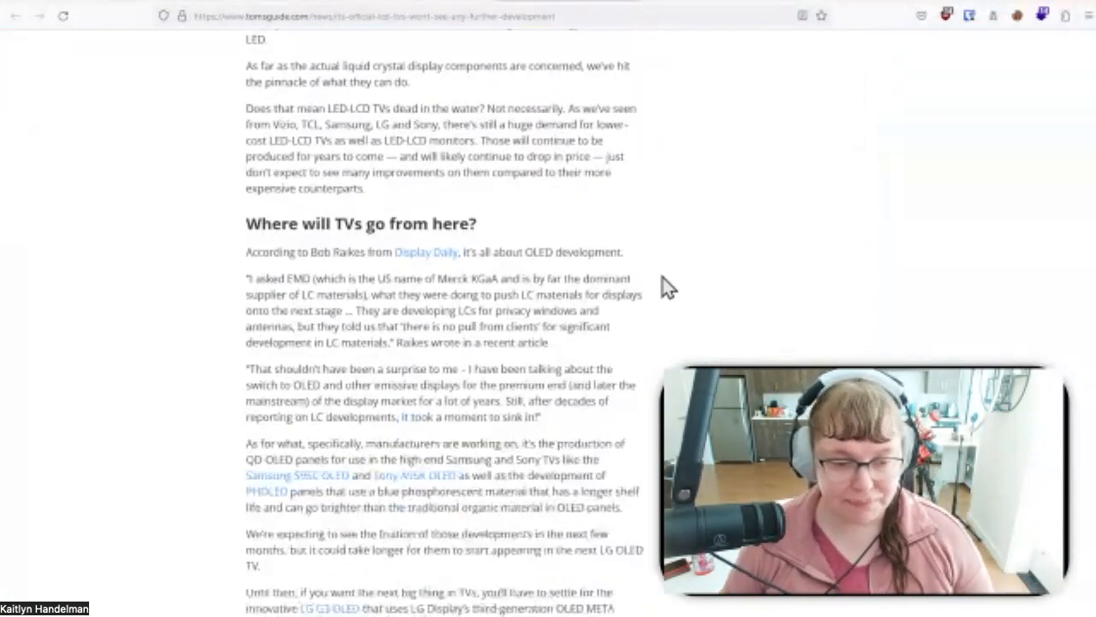
{"action": "scroll", "scroll_direction": "down", "scroll_amount": 3}
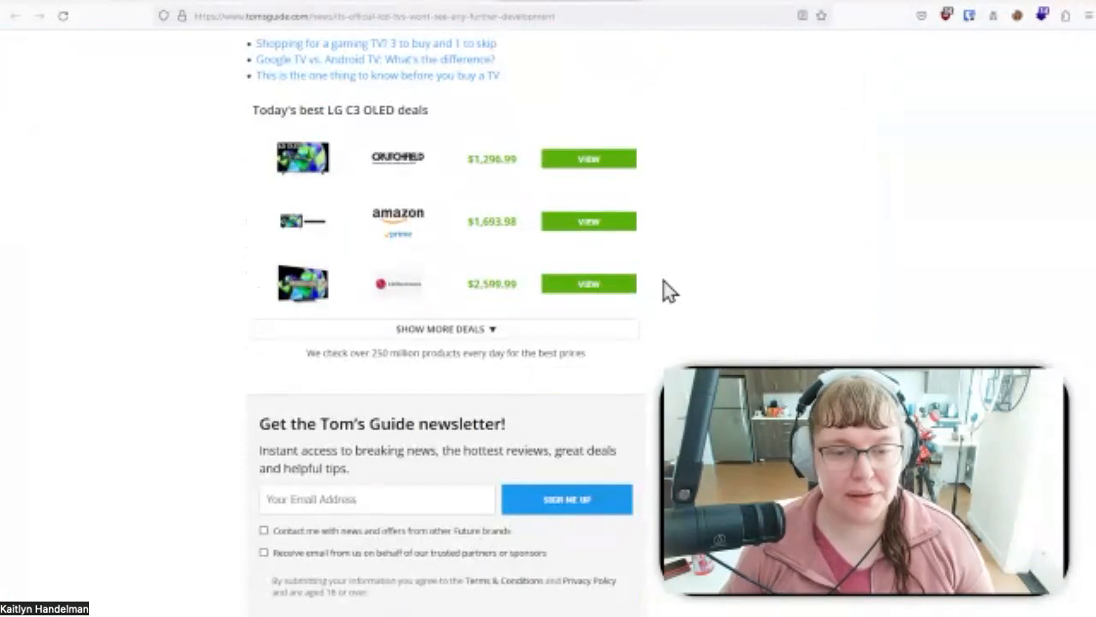
{"action": "scroll", "scroll_direction": "down", "scroll_amount": 3}
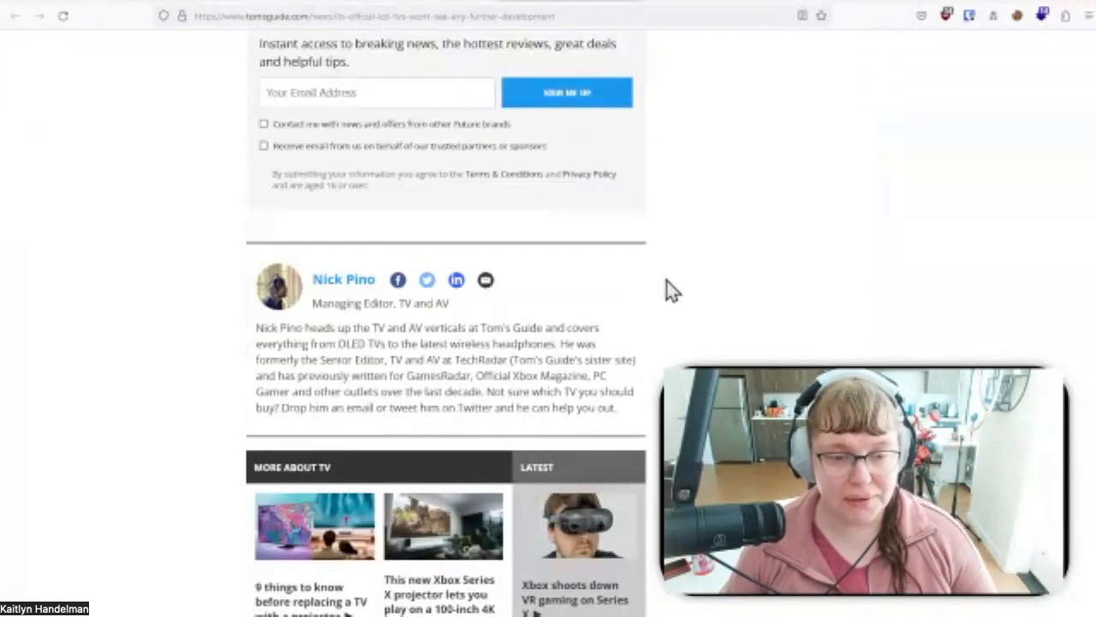
{"action": "scroll", "scroll_direction": "up", "scroll_amount": 3}
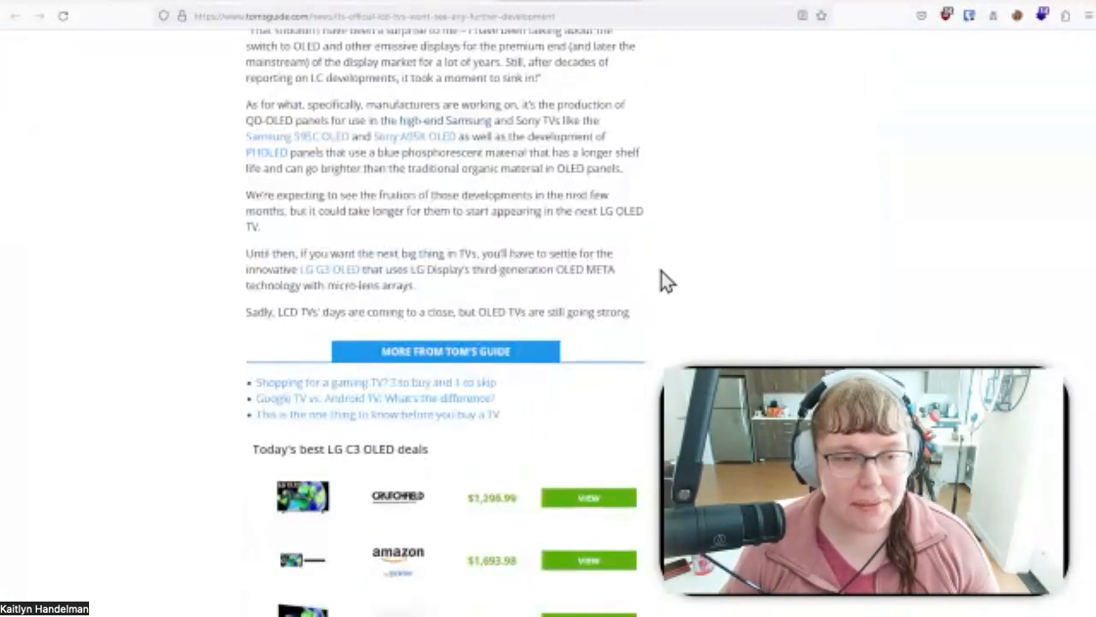
{"action": "scroll", "scroll_direction": "up", "scroll_amount": 3}
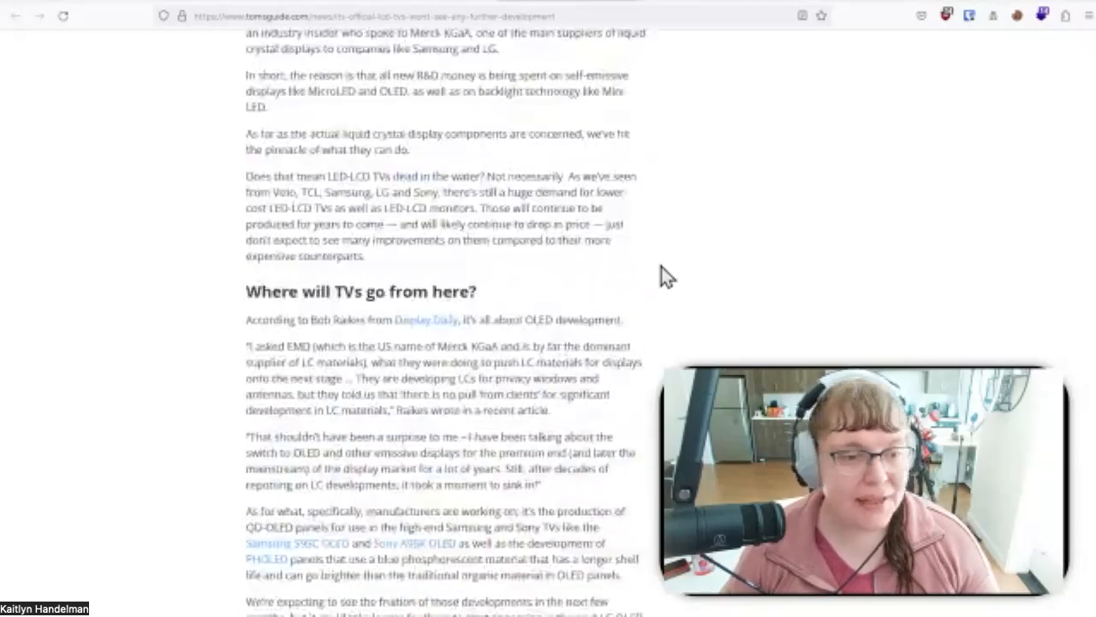
{"action": "scroll", "scroll_direction": "up", "scroll_amount": 3}
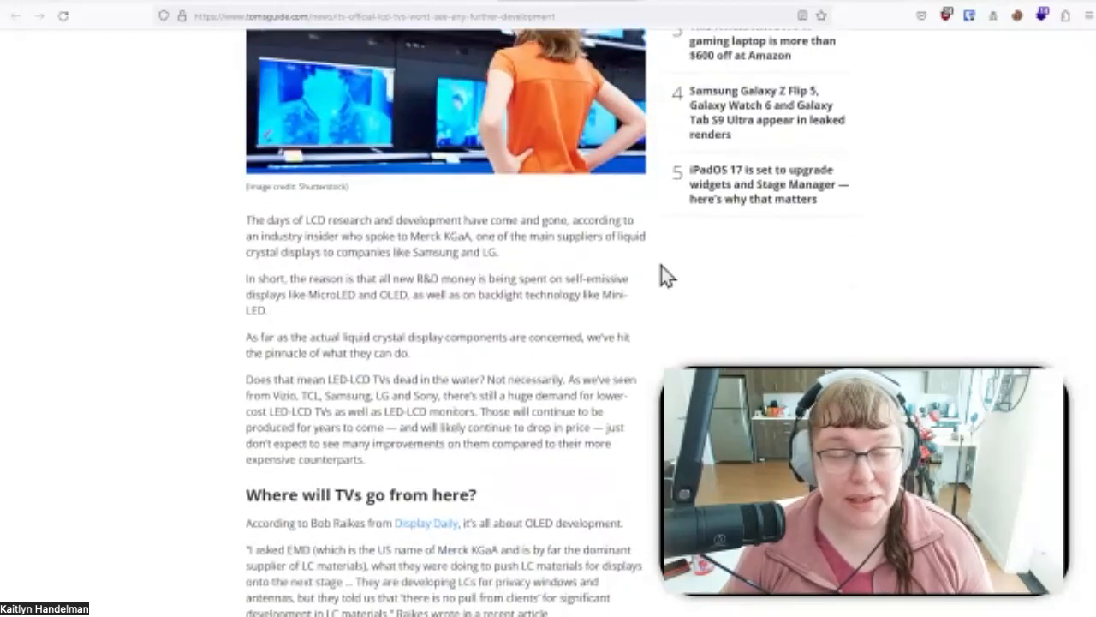
{"action": "scroll", "scroll_direction": "down", "scroll_amount": 3}
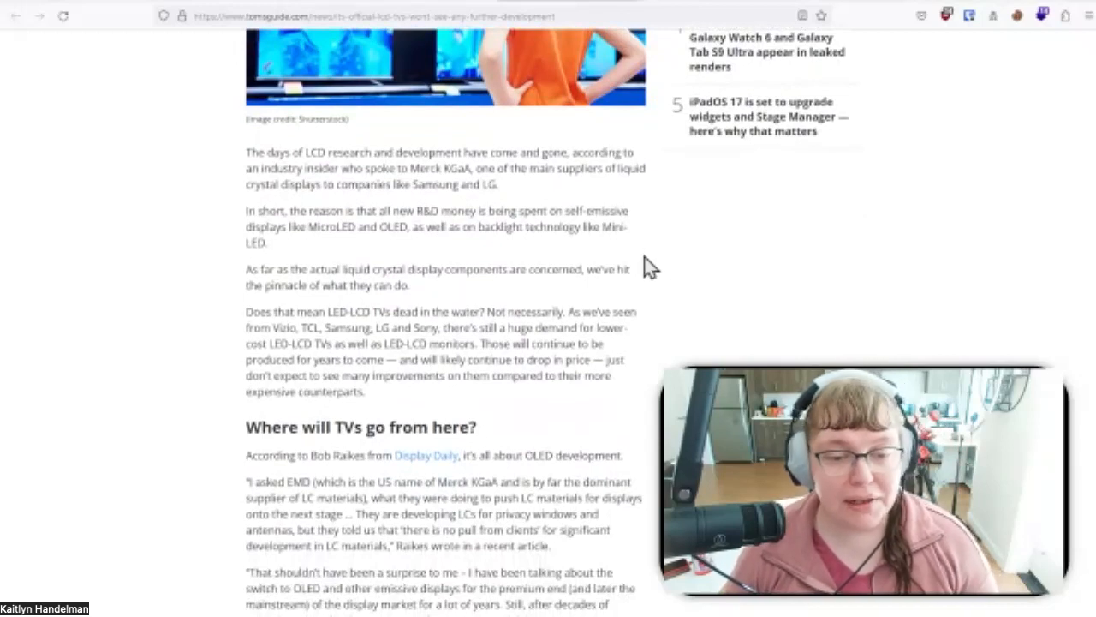
{"action": "mouse_move", "coordinate": [961, 5]}
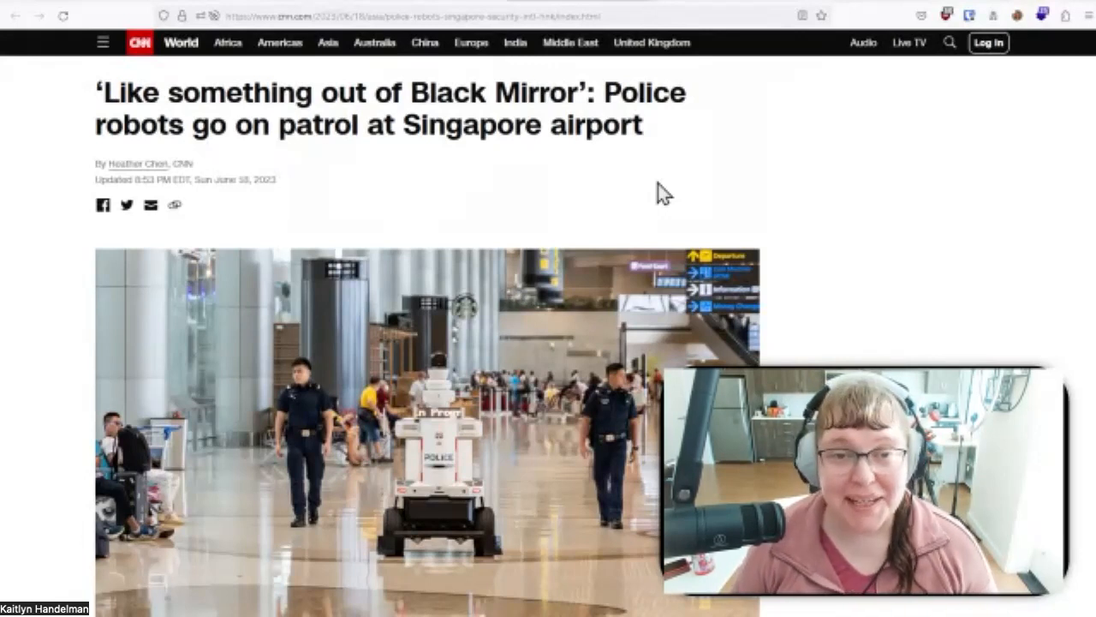
{"action": "mouse_move", "coordinate": [622, 221]}
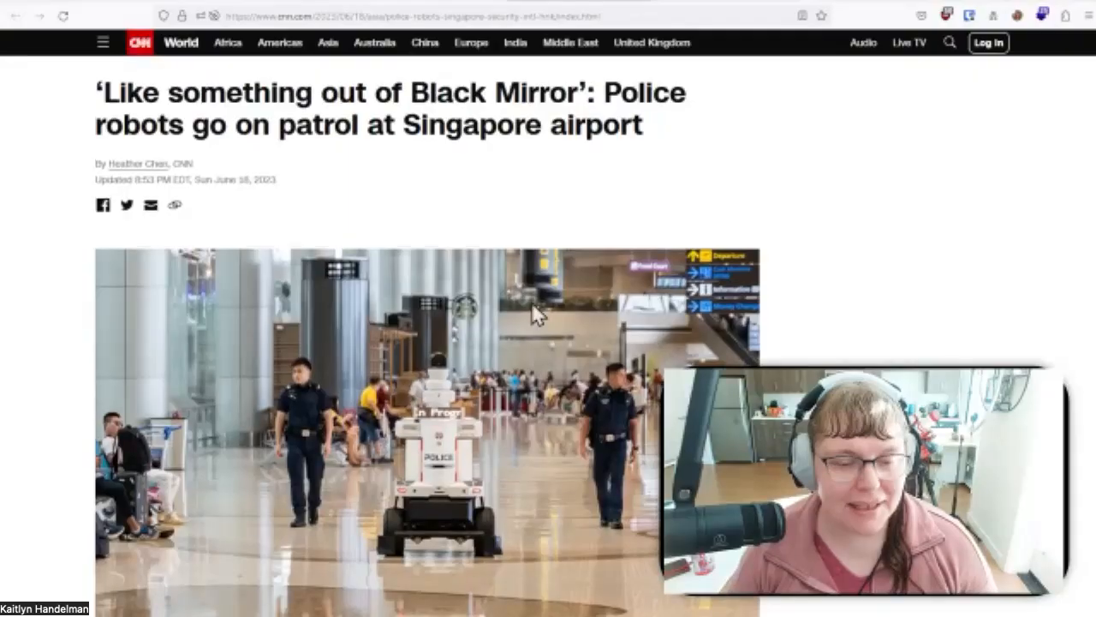
{"action": "mouse_move", "coordinate": [318, 101]}
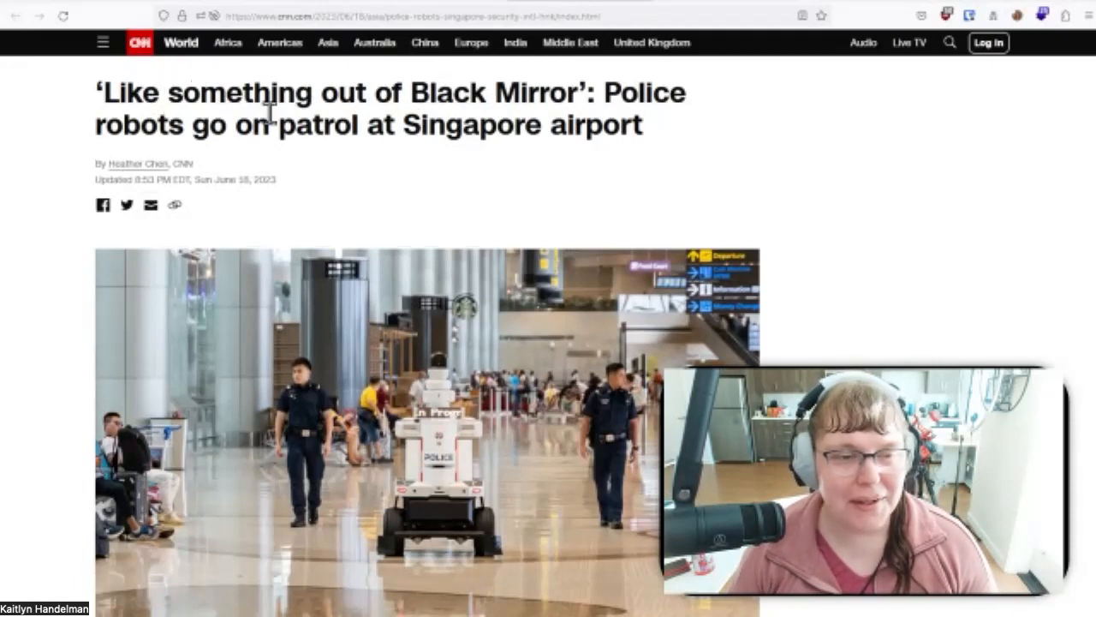
{"action": "scroll", "scroll_direction": "down", "scroll_amount": 3}
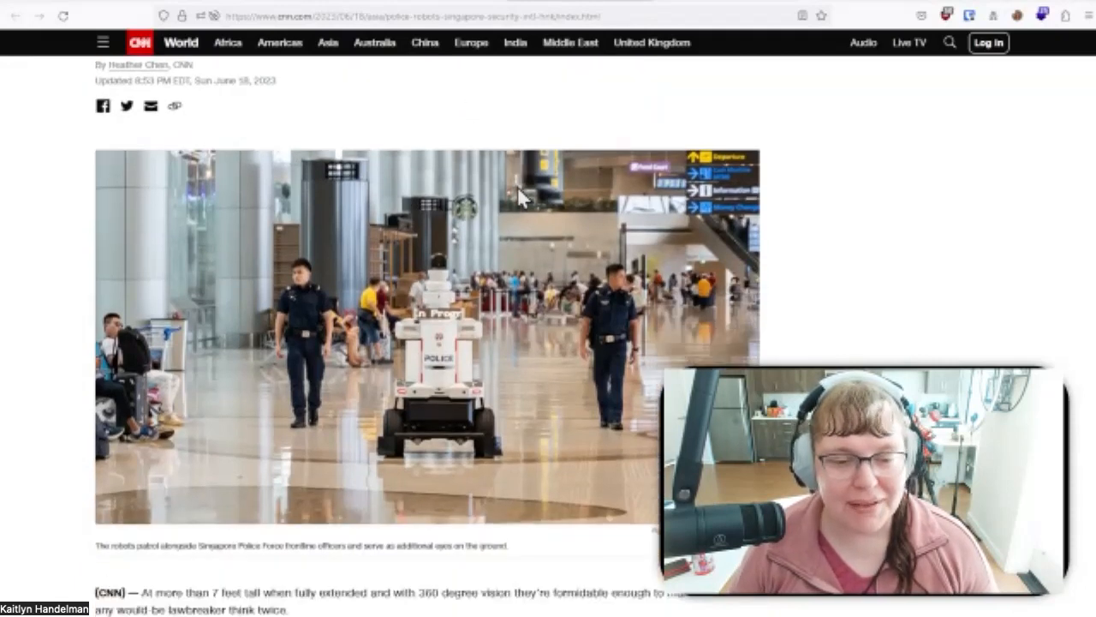
{"action": "scroll", "scroll_direction": "down", "scroll_amount": 3}
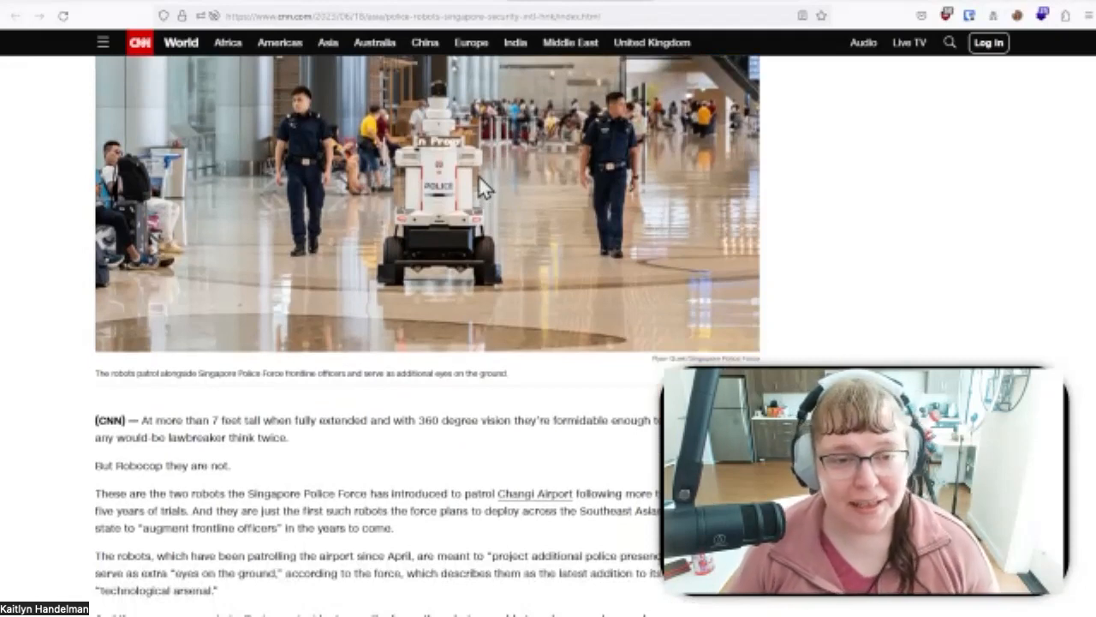
{"action": "mouse_move", "coordinate": [812, 204]}
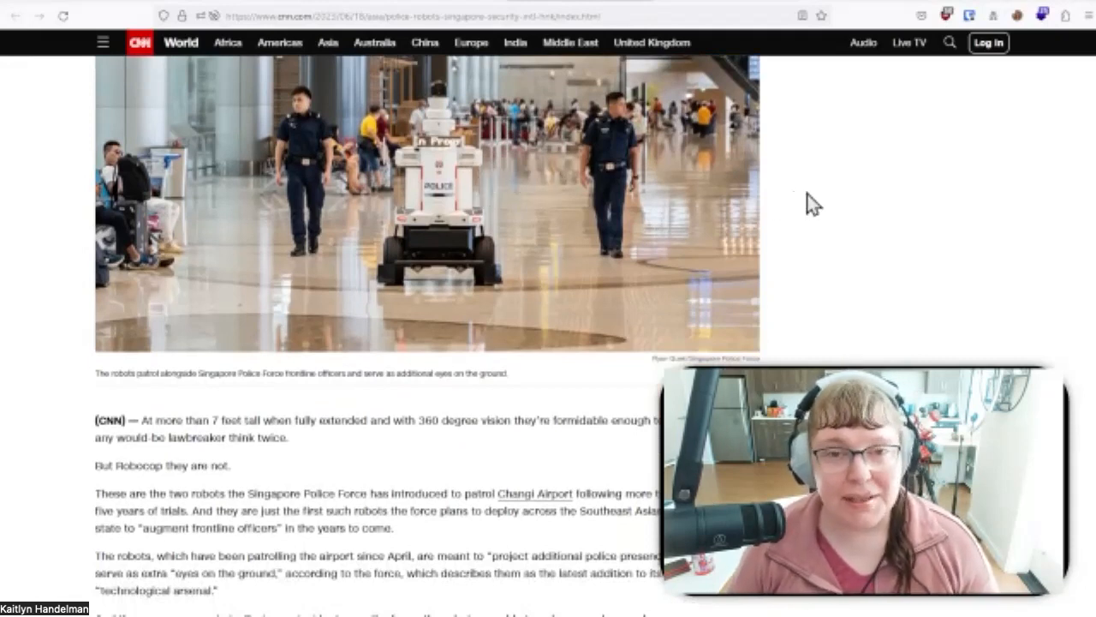
{"action": "scroll", "scroll_direction": "up", "scroll_amount": 3}
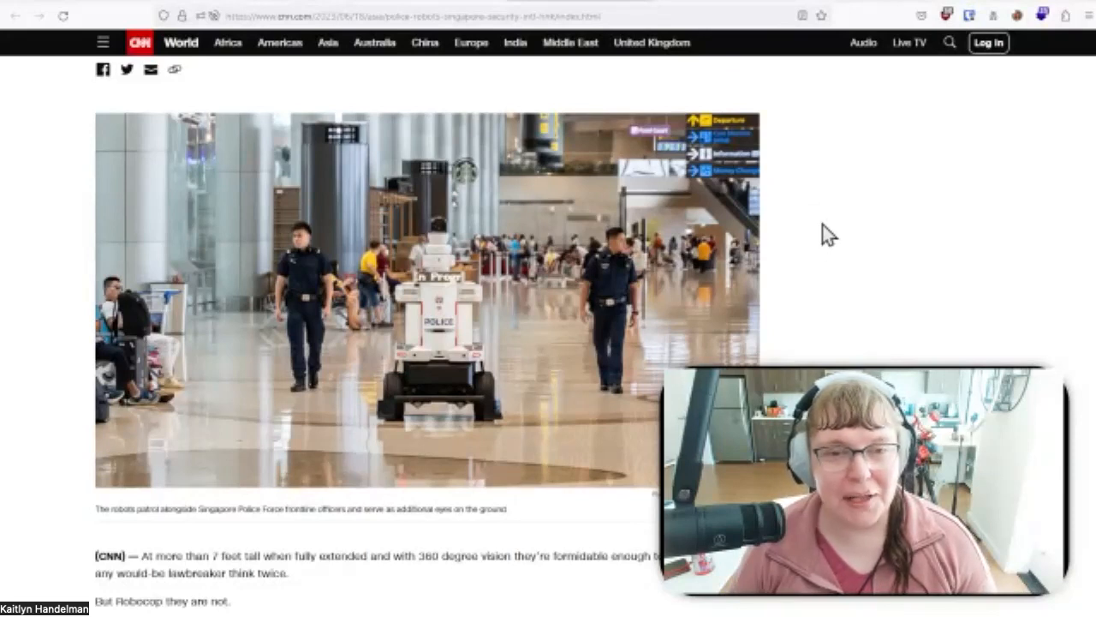
{"action": "mouse_move", "coordinate": [841, 209]}
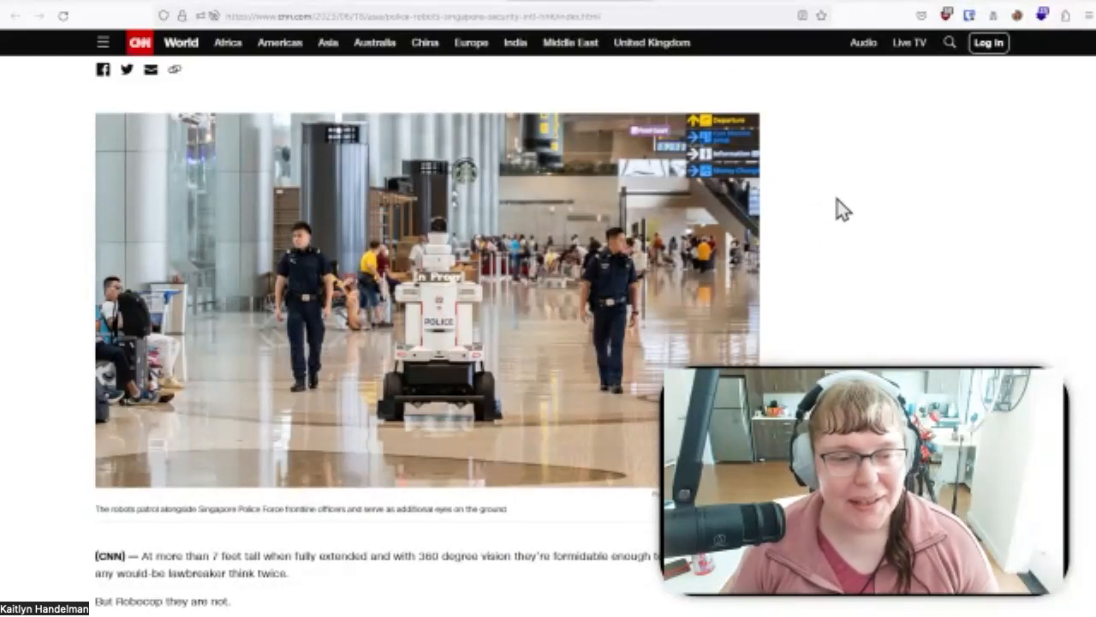
{"action": "scroll", "scroll_direction": "down", "scroll_amount": 3}
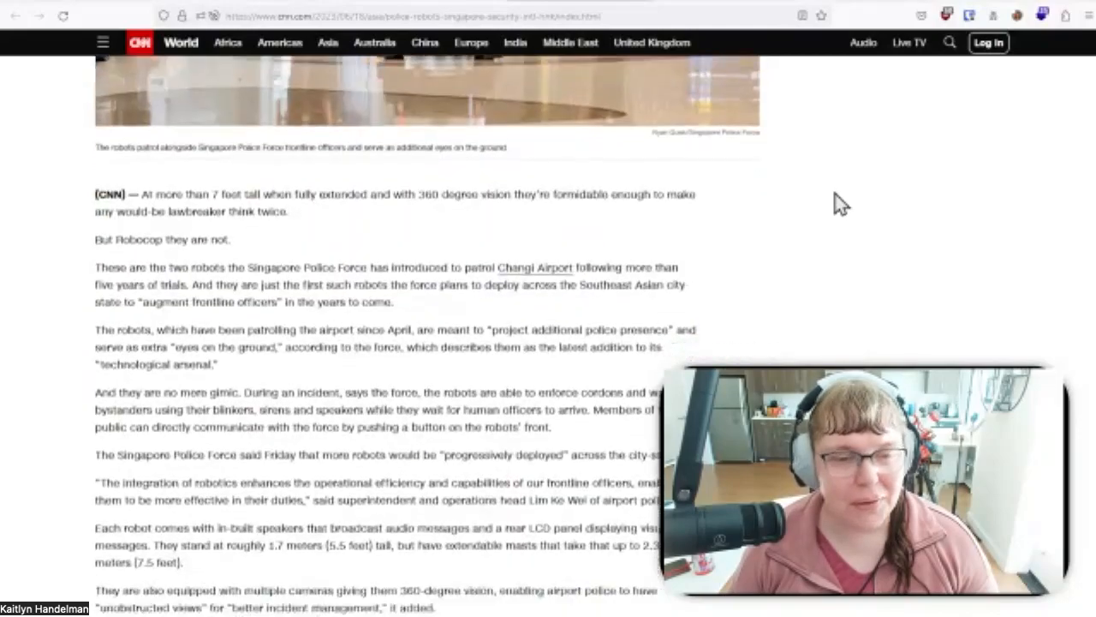
{"action": "scroll", "scroll_direction": "down", "scroll_amount": 3}
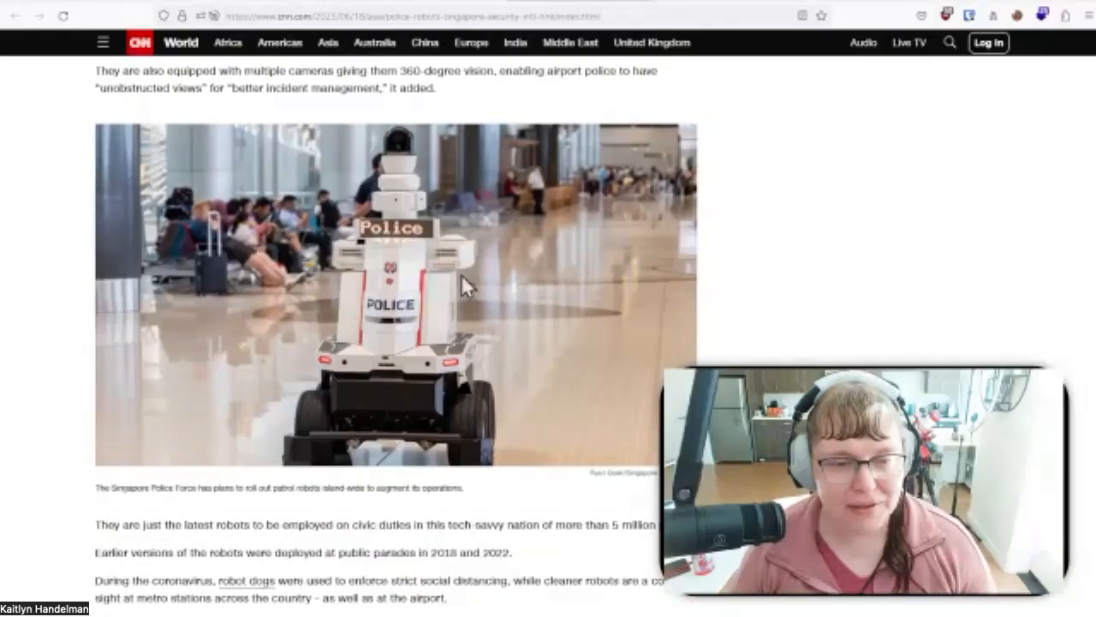
{"action": "mouse_move", "coordinate": [287, 266]}
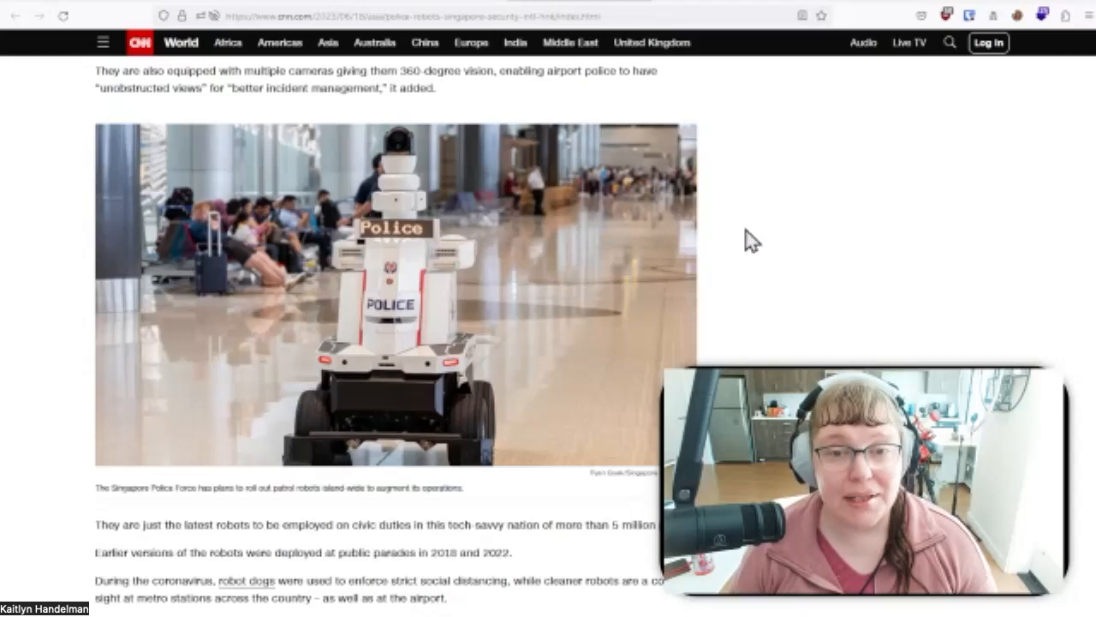
{"action": "mouse_move", "coordinate": [522, 248]}
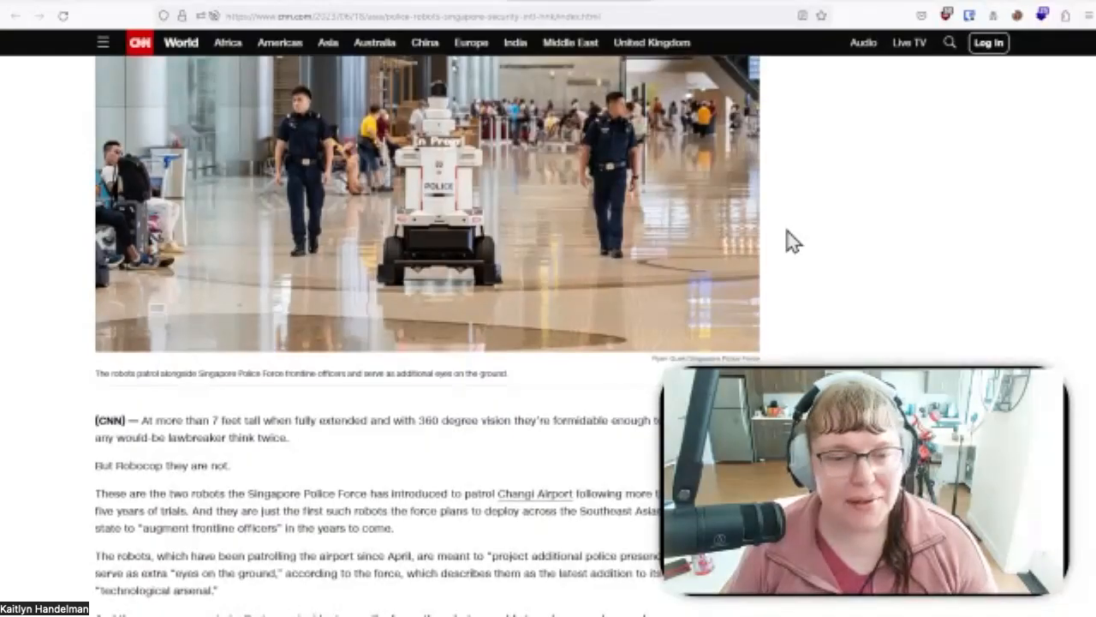
{"action": "scroll", "scroll_direction": "down", "scroll_amount": 3}
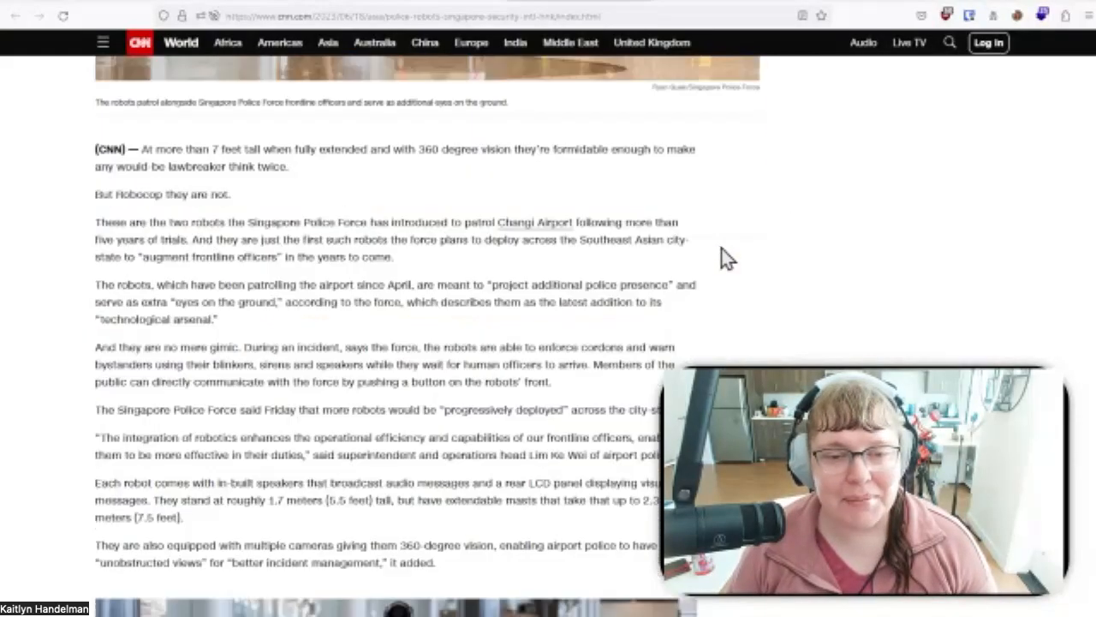
{"action": "scroll", "scroll_direction": "down", "scroll_amount": 3}
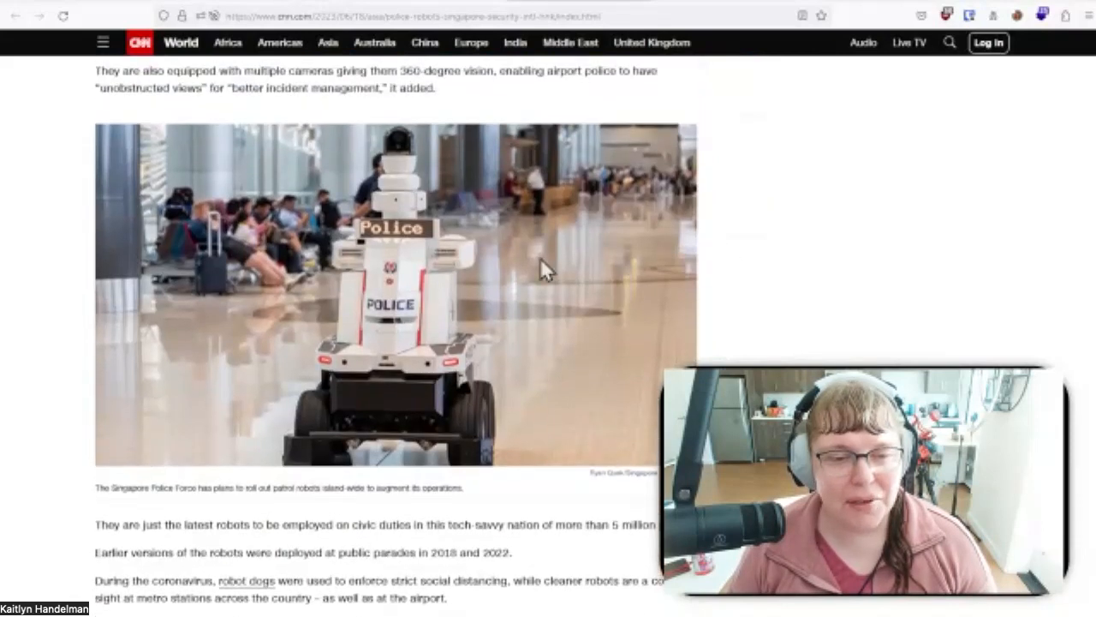
{"action": "mouse_move", "coordinate": [283, 339]}
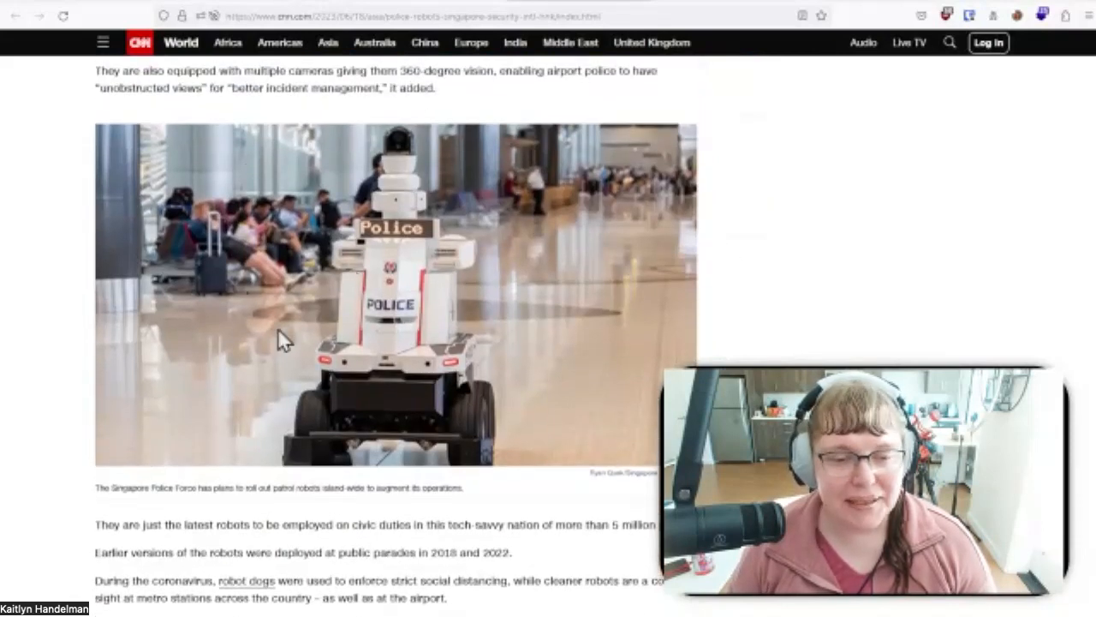
{"action": "mouse_move", "coordinate": [510, 288]}
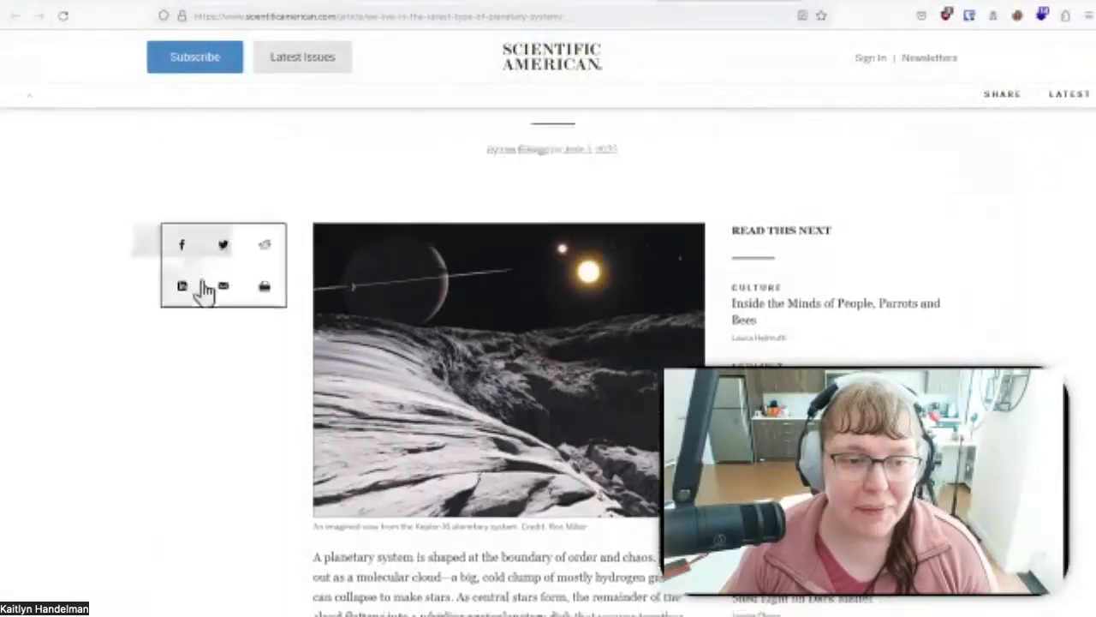
{"action": "scroll", "scroll_direction": "up", "scroll_amount": 3}
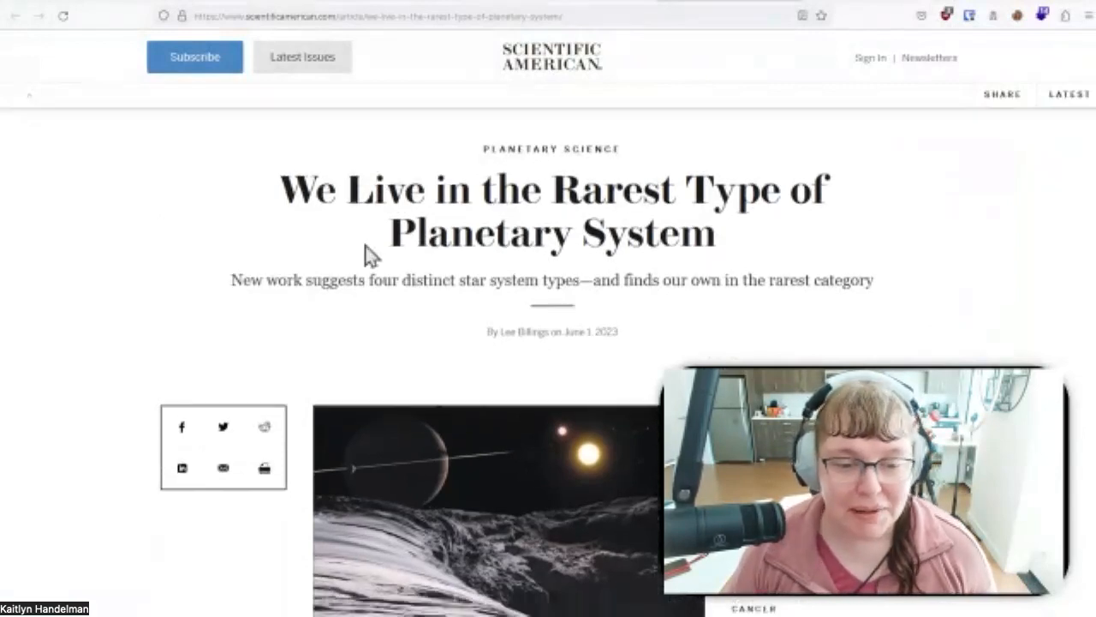
{"action": "scroll", "scroll_direction": "down", "scroll_amount": 3}
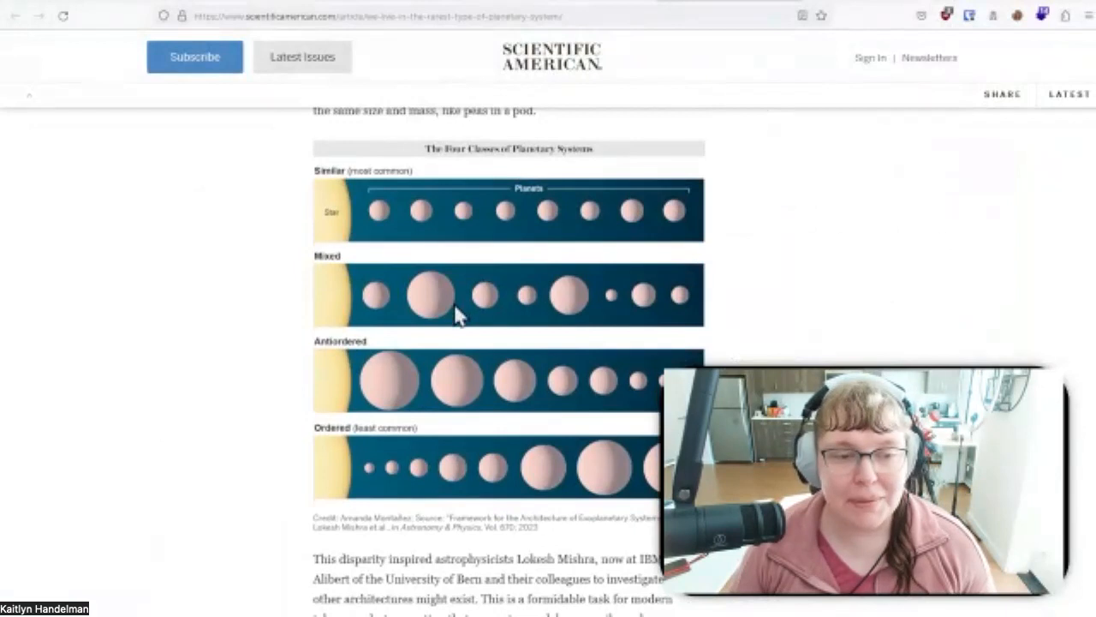
{"action": "mouse_move", "coordinate": [408, 283]}
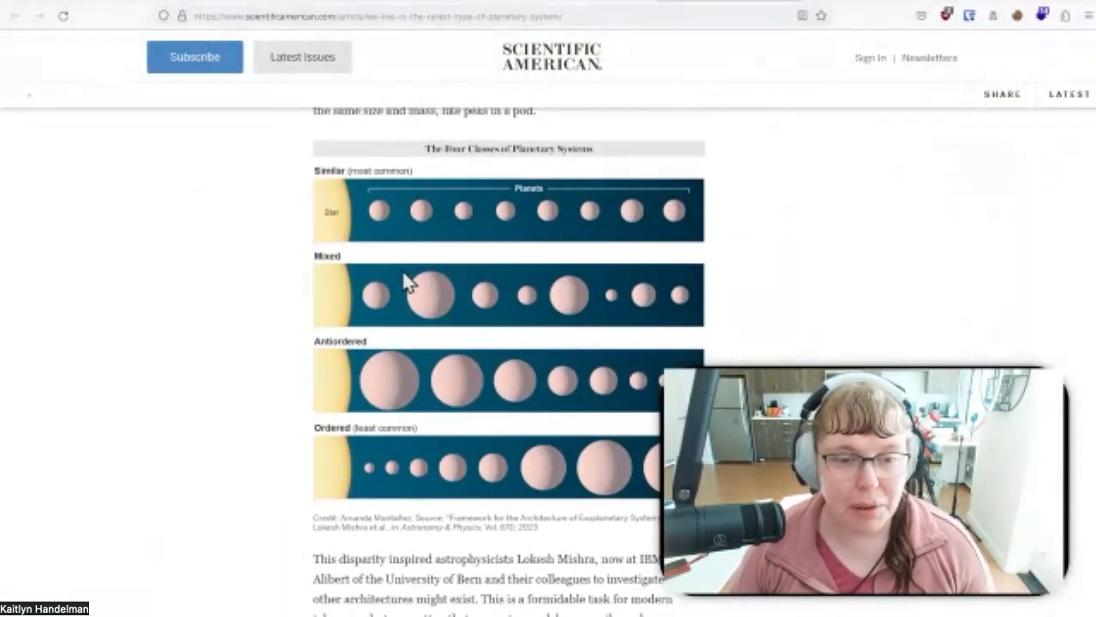
{"action": "mouse_move", "coordinate": [317, 239]}
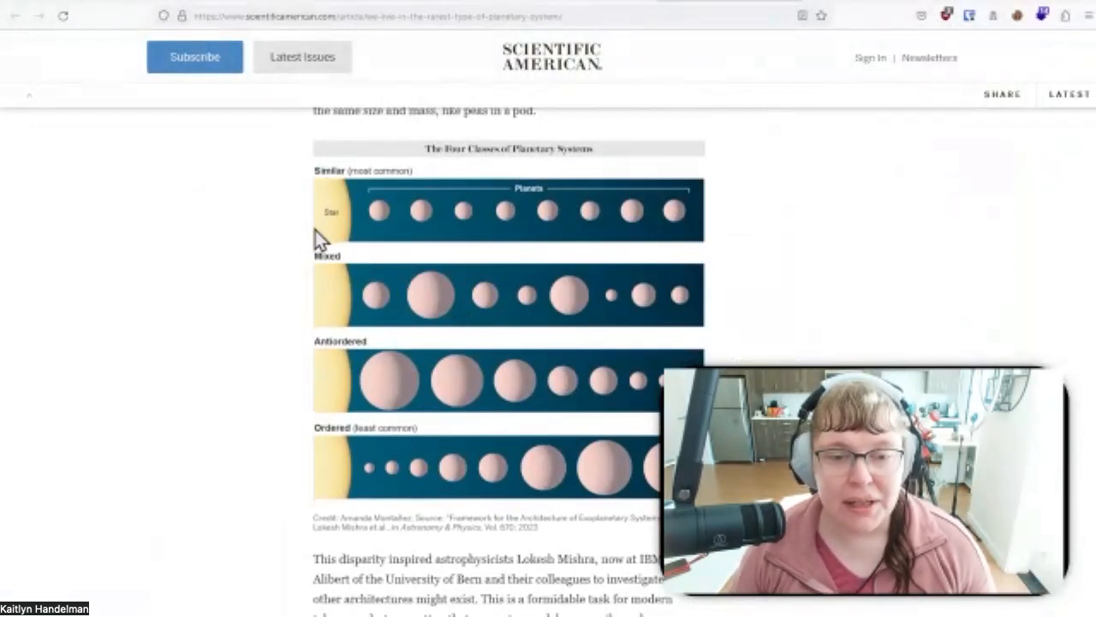
{"action": "mouse_move", "coordinate": [407, 206]}
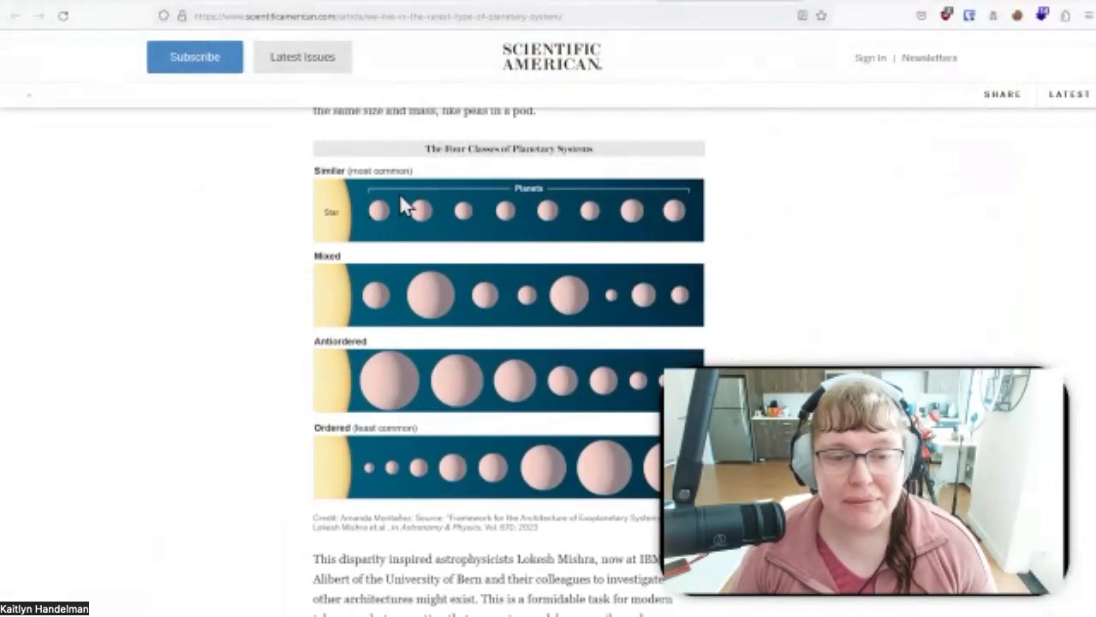
{"action": "mouse_move", "coordinate": [608, 199]}
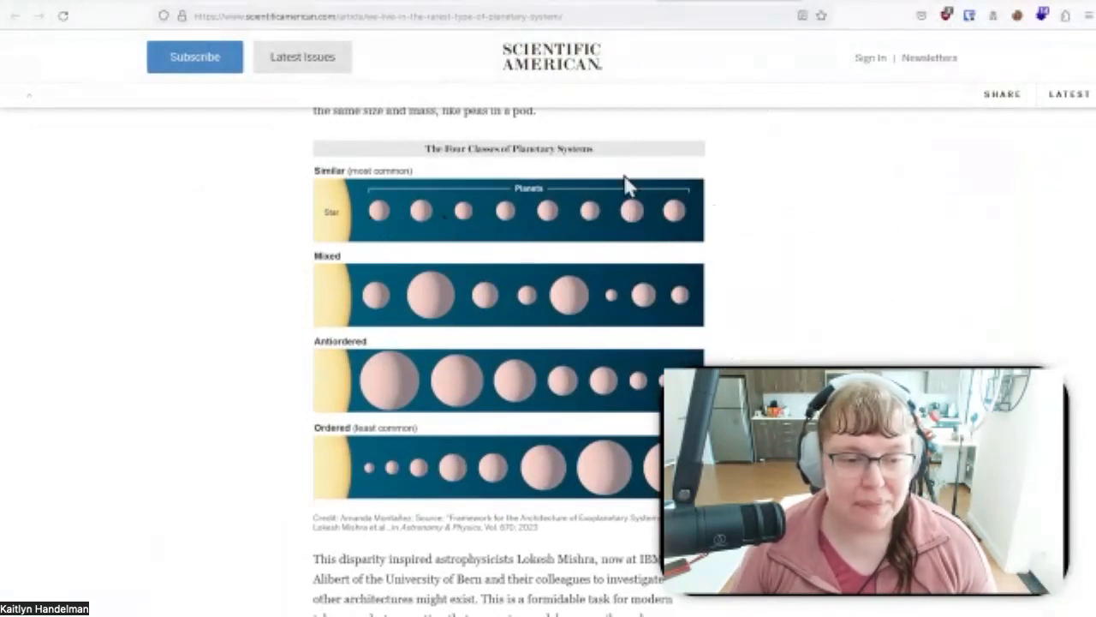
{"action": "mouse_move", "coordinate": [608, 339]}
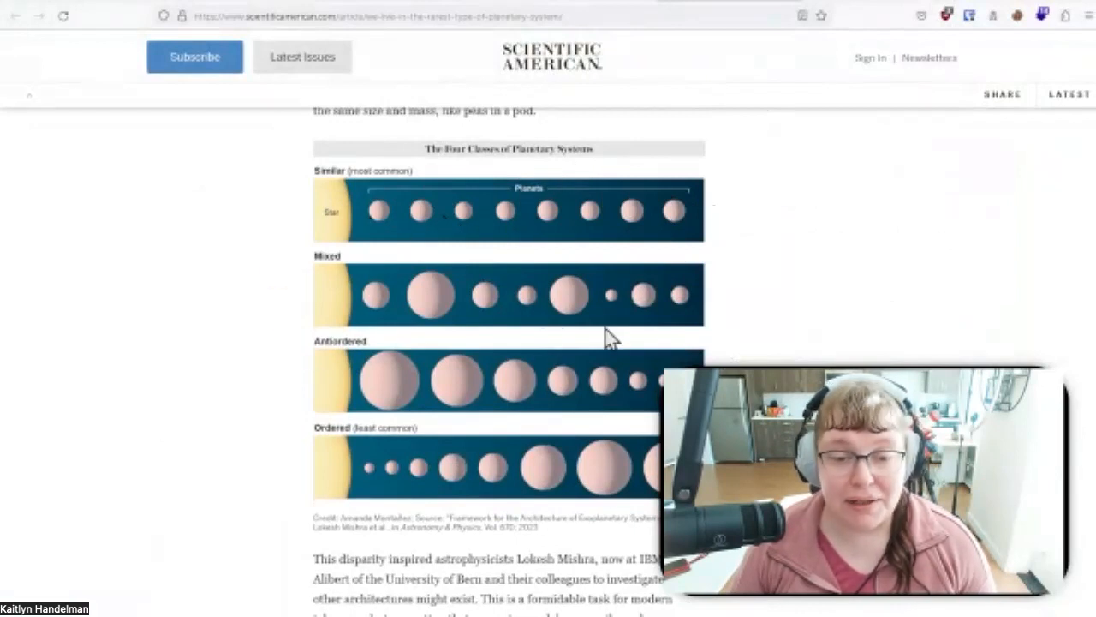
{"action": "mouse_move", "coordinate": [375, 341]}
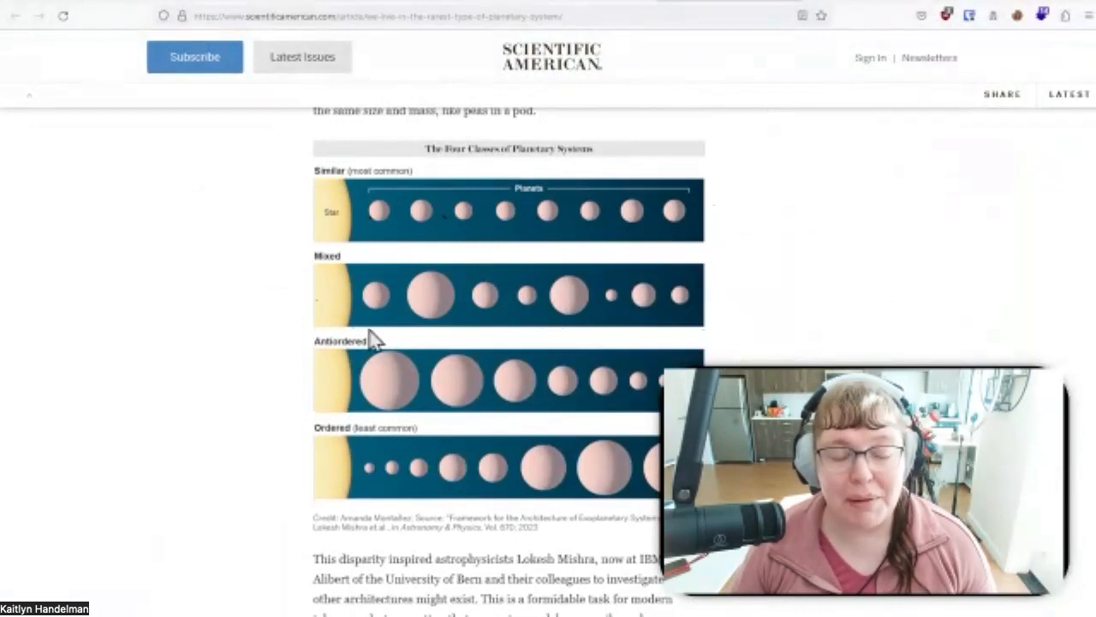
{"action": "mouse_move", "coordinate": [432, 334]}
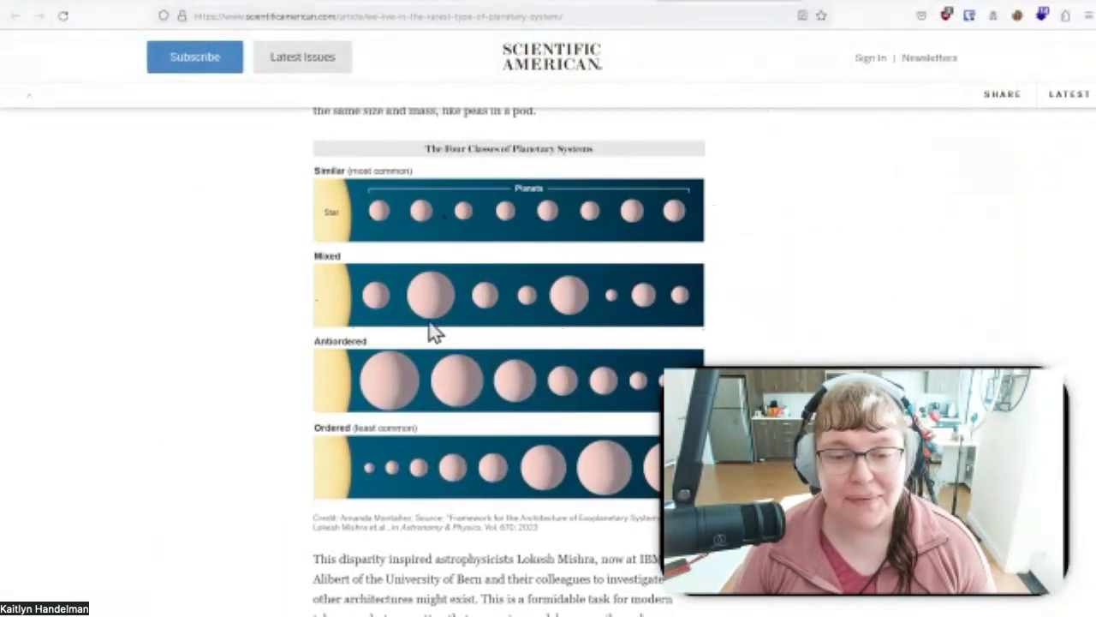
{"action": "mouse_move", "coordinate": [613, 254]}
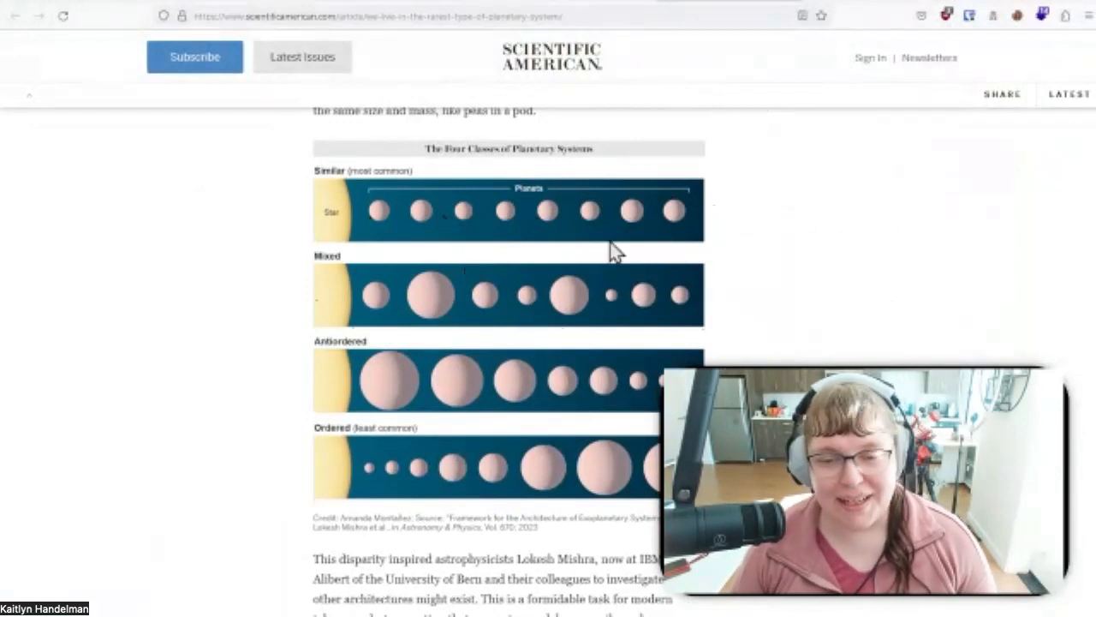
{"action": "mouse_move", "coordinate": [606, 317]}
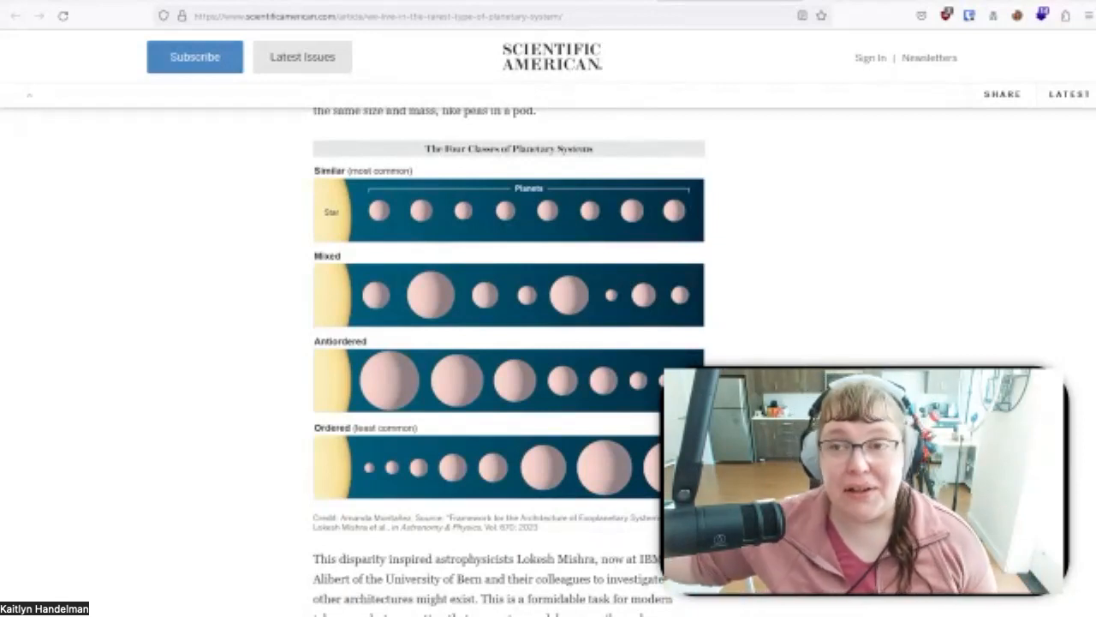
{"action": "mouse_move", "coordinate": [610, 150]}
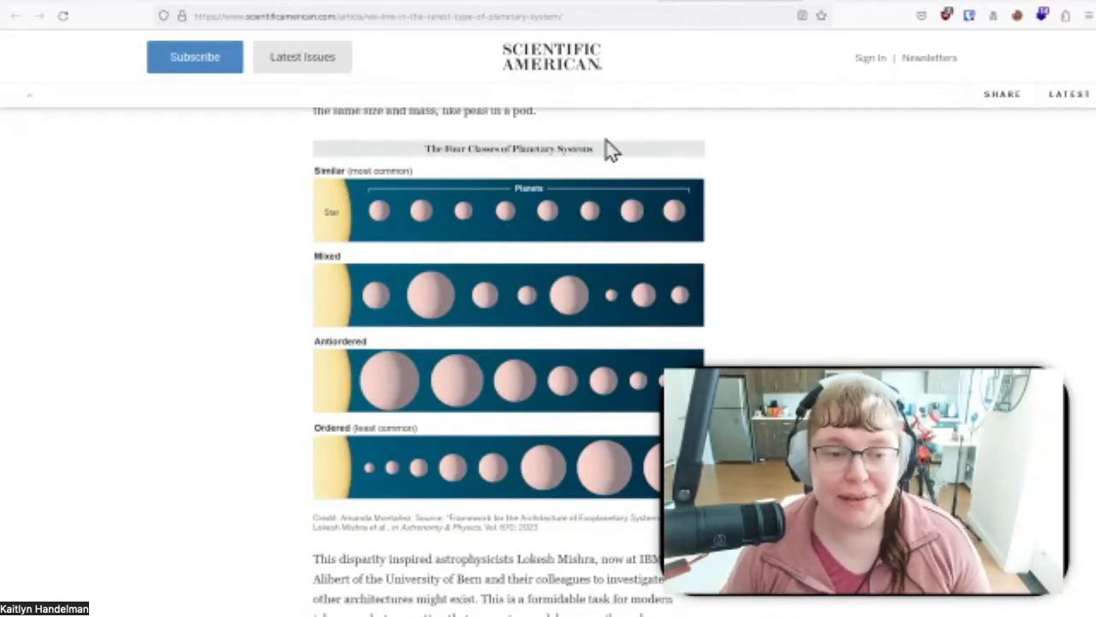
{"action": "mouse_move", "coordinate": [785, 226]}
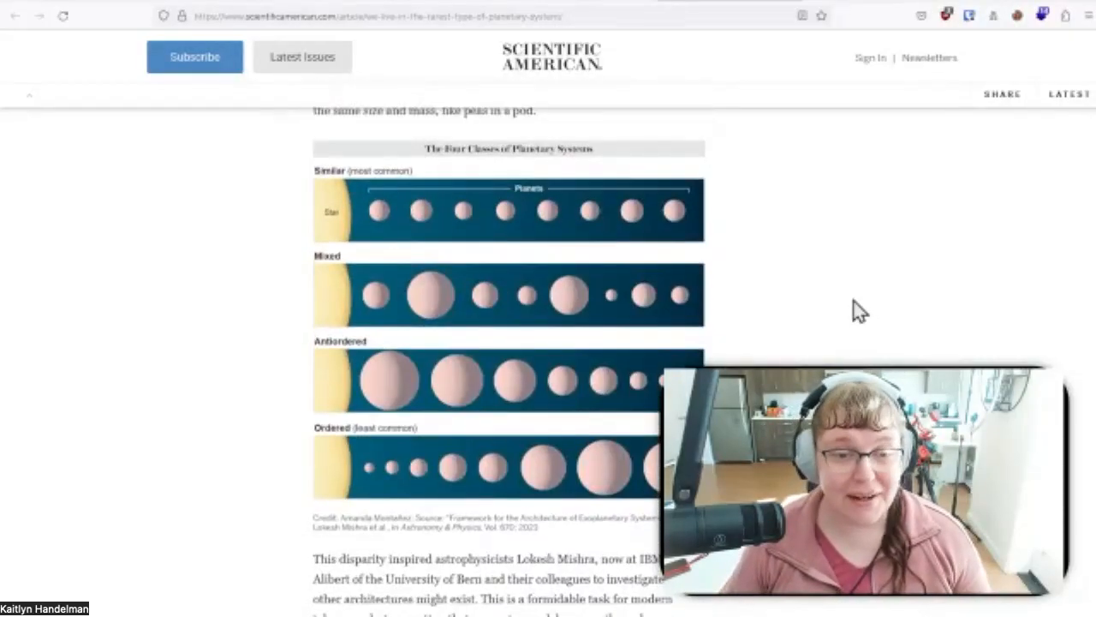
{"action": "mouse_move", "coordinate": [829, 294]}
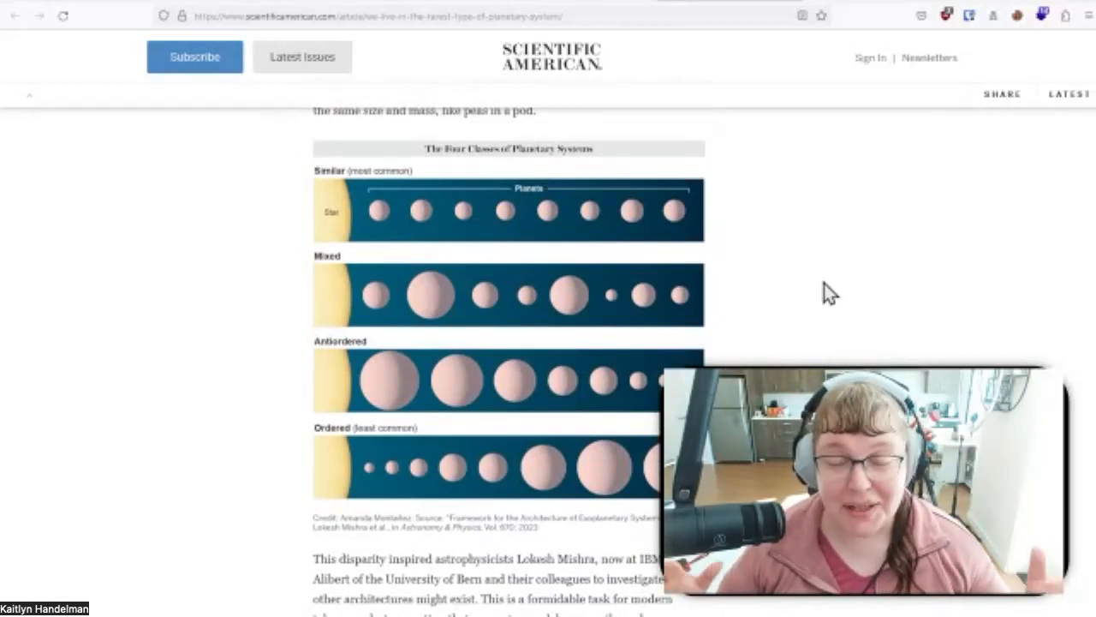